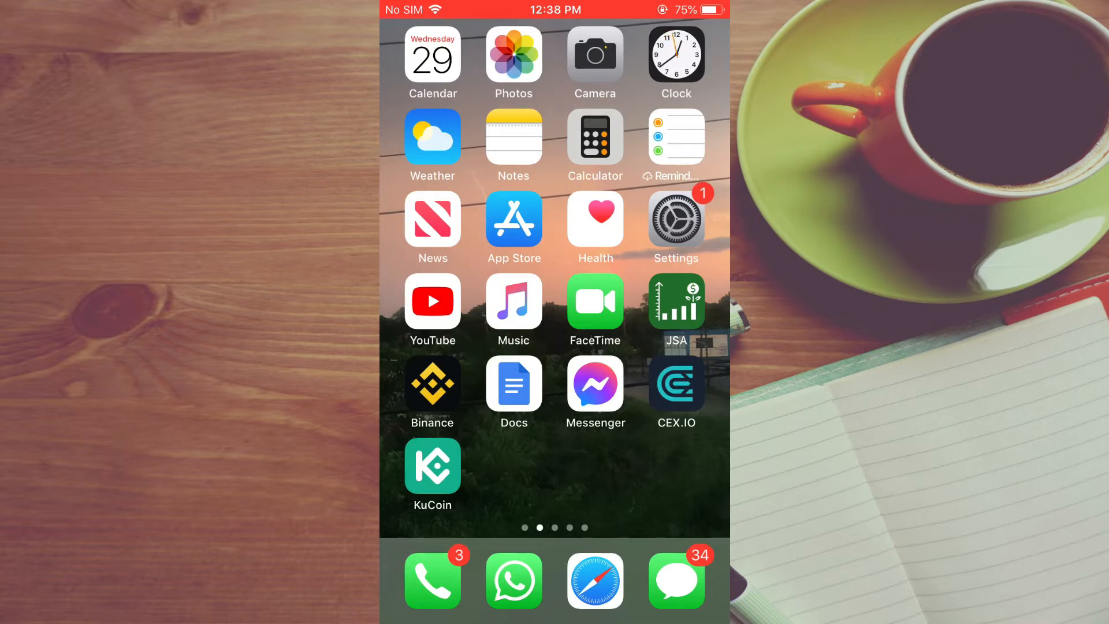
left_click(594, 392)
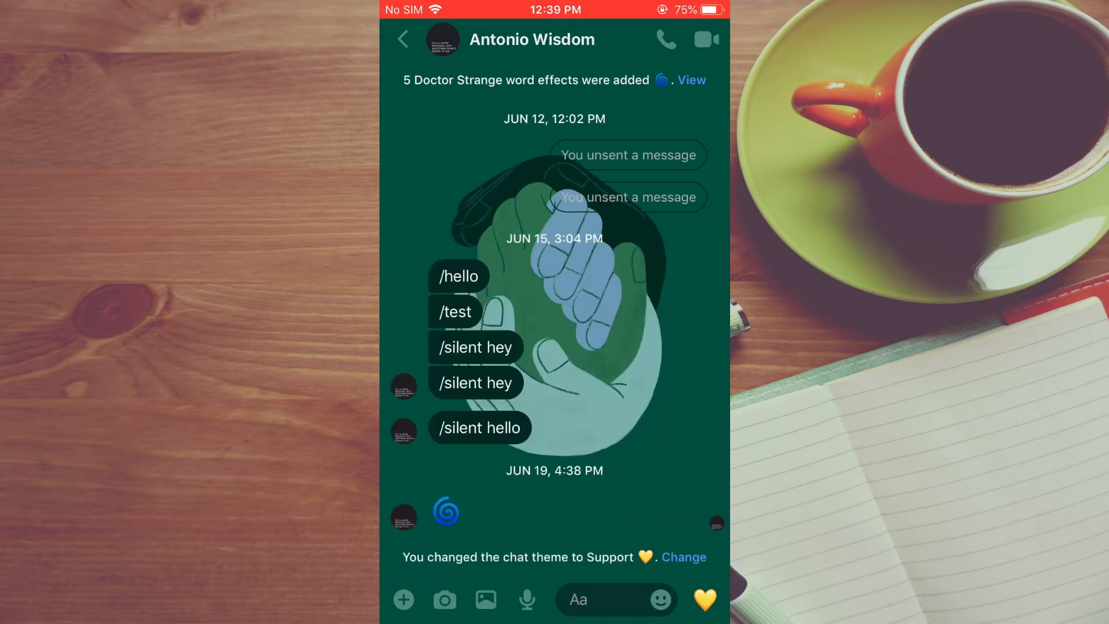
Open the conversation settings to reach the theme list showing Support as current.
left_click(532, 39)
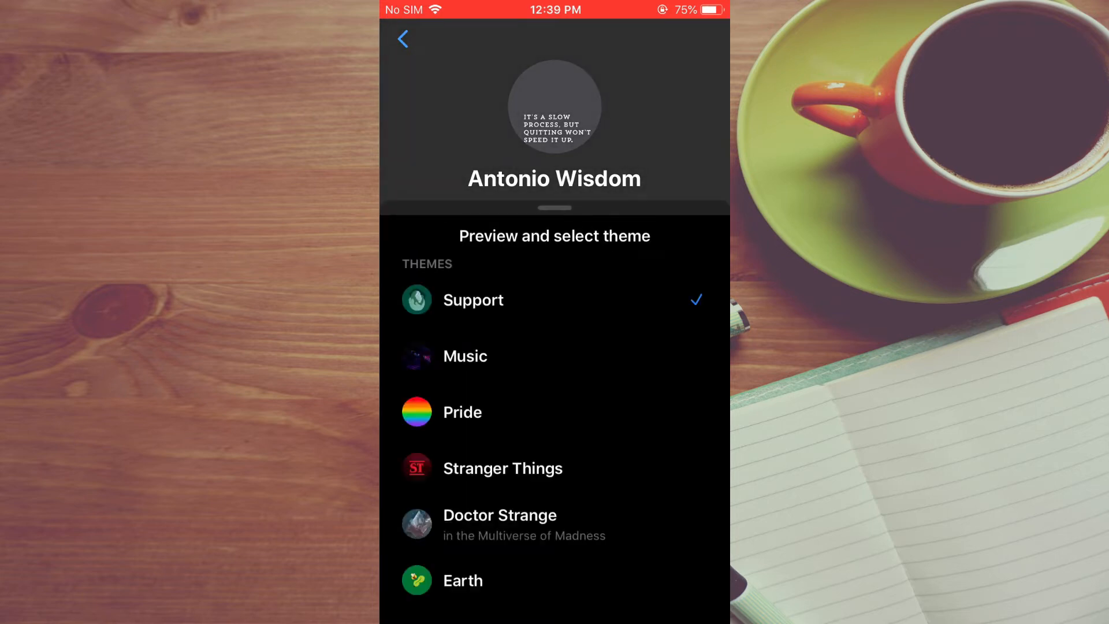
left_click(465, 356)
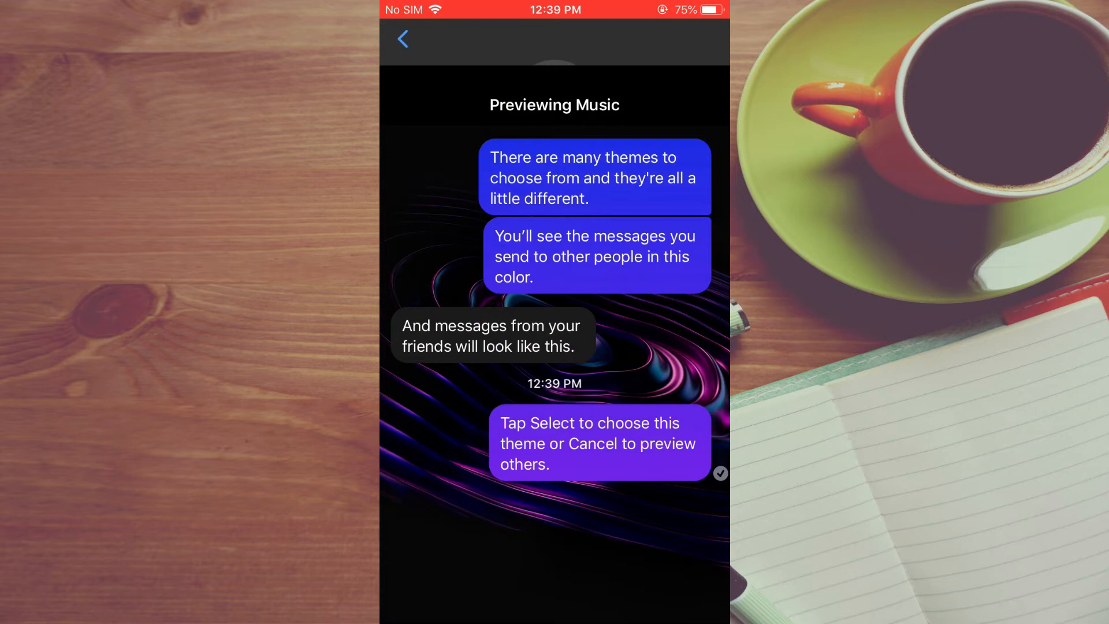
left_click(402, 38)
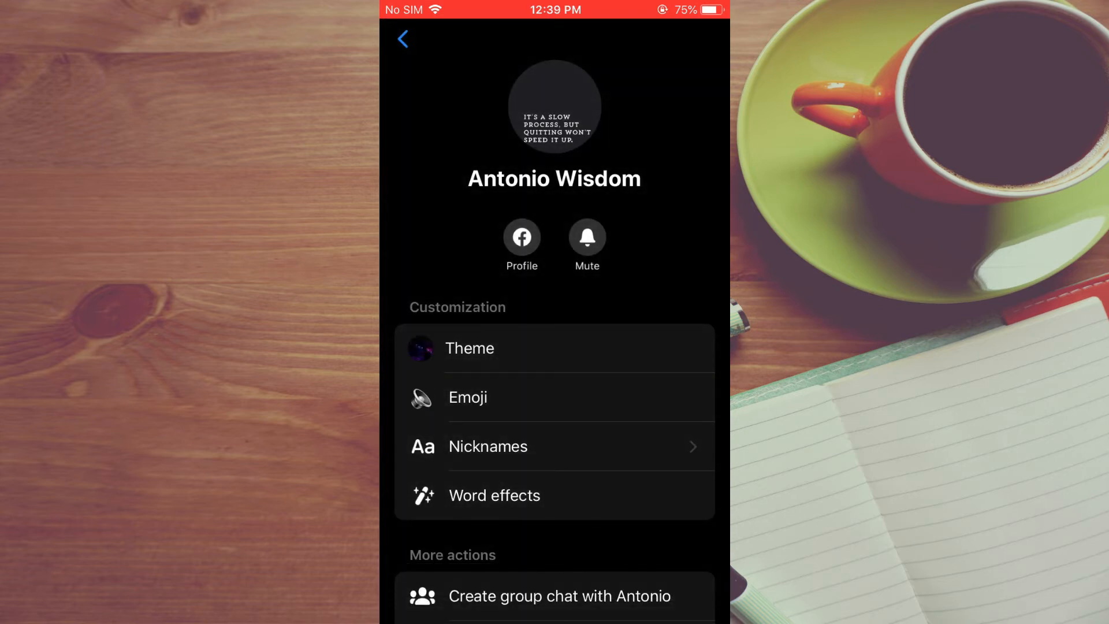
left_click(402, 38)
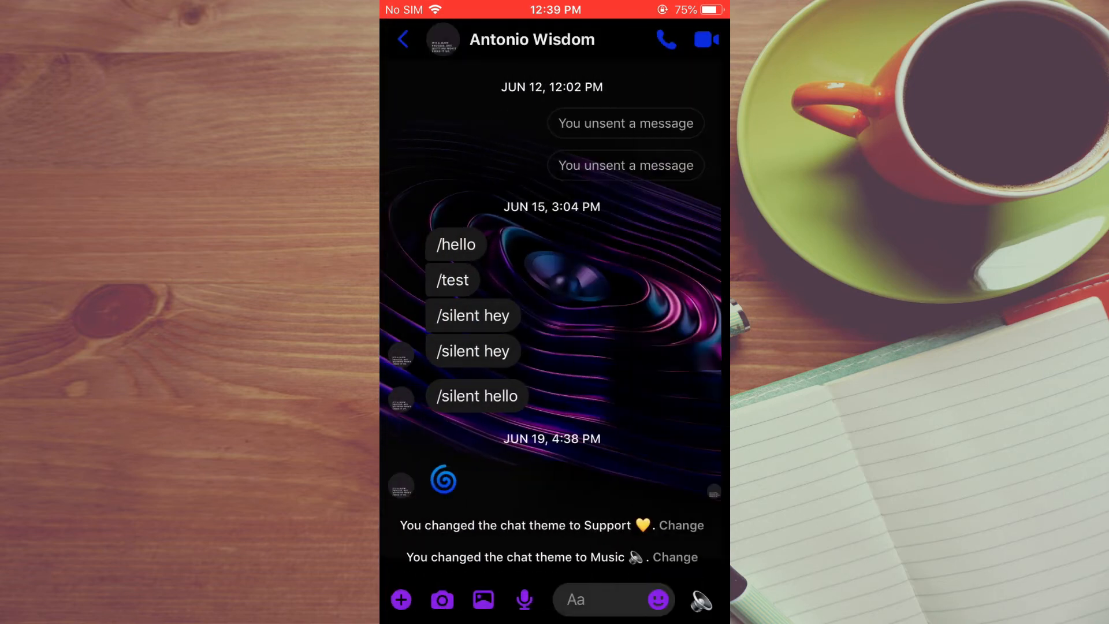